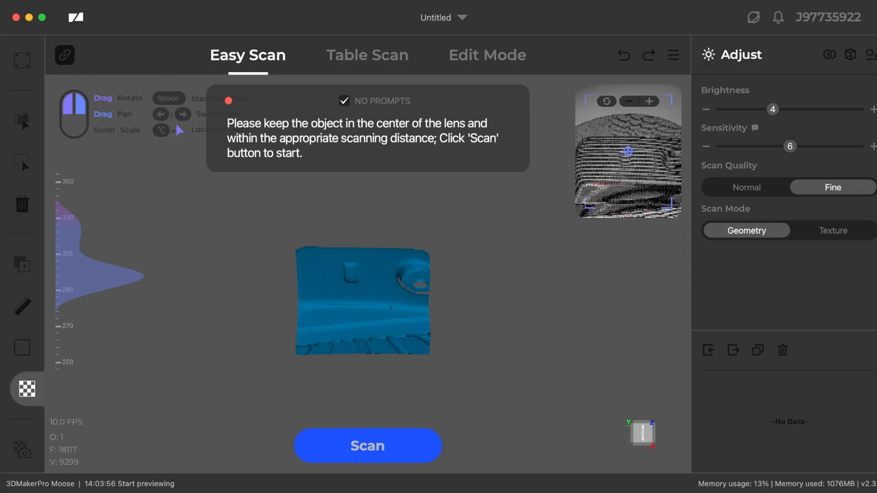
Capture a hand scan of the fuel tank cover, starting and then stopping the scan.
left_click(367, 445)
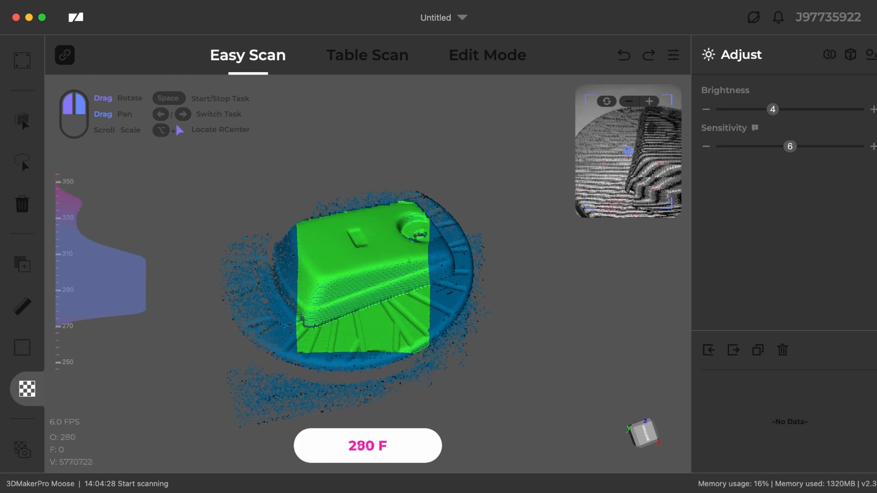
left_click(477, 50)
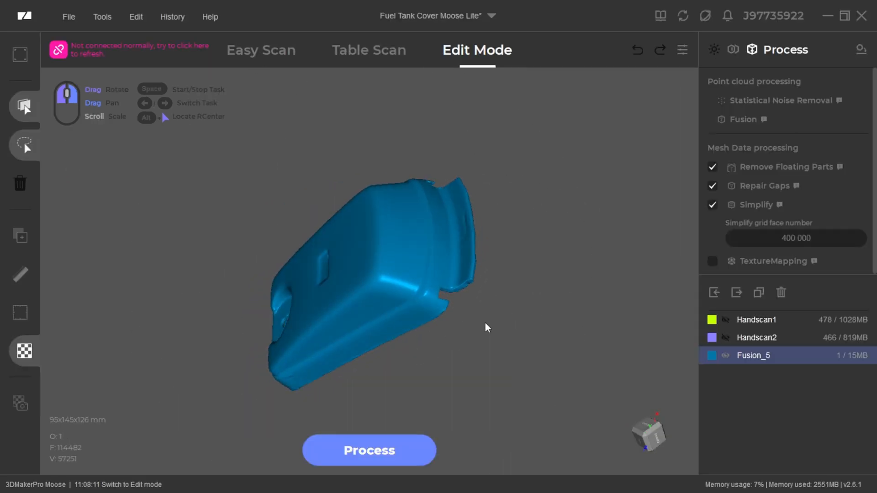
Orbit the fused fuel tank cover mesh to inspect it from two angles.
left_click_drag(486, 327, 399, 451)
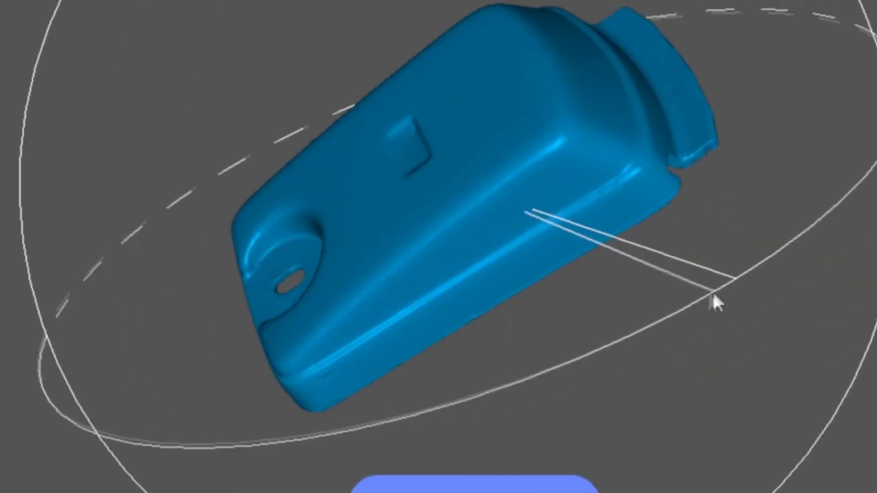
left_click_drag(716, 302, 495, 339)
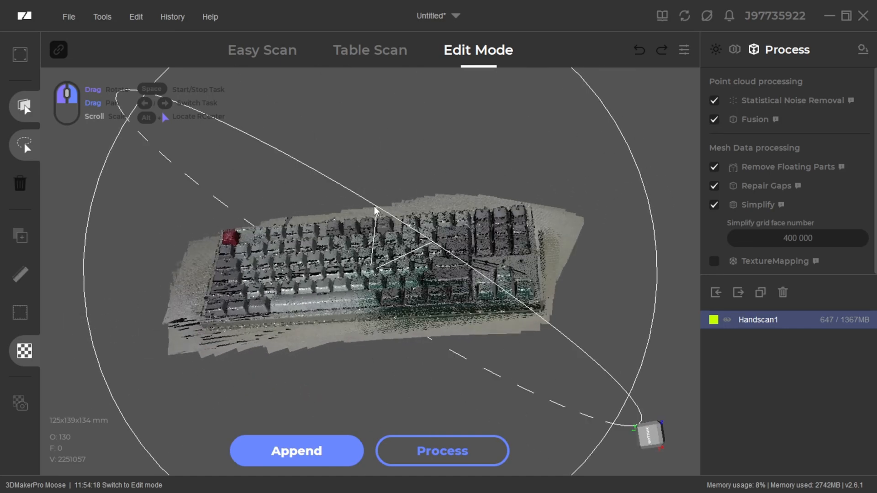
Process the keyboard scan into a textured mesh, inspect it, and begin a new project.
left_click(442, 451)
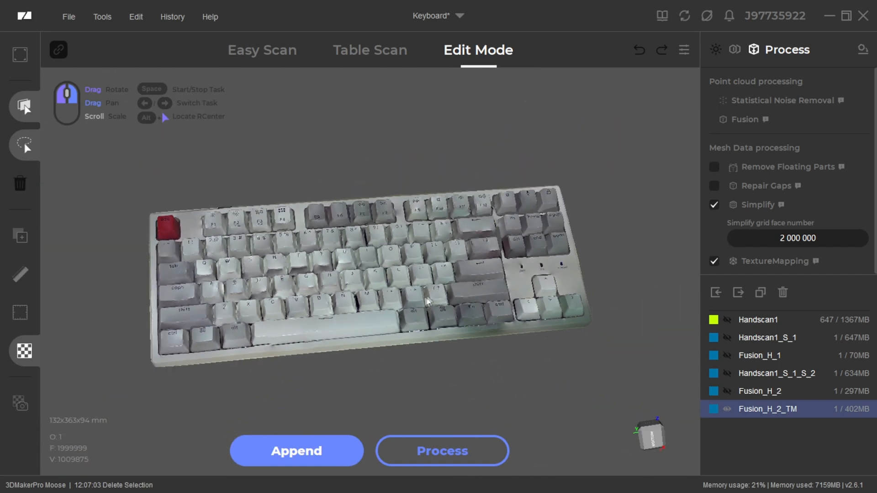
left_click_drag(426, 302, 394, 338)
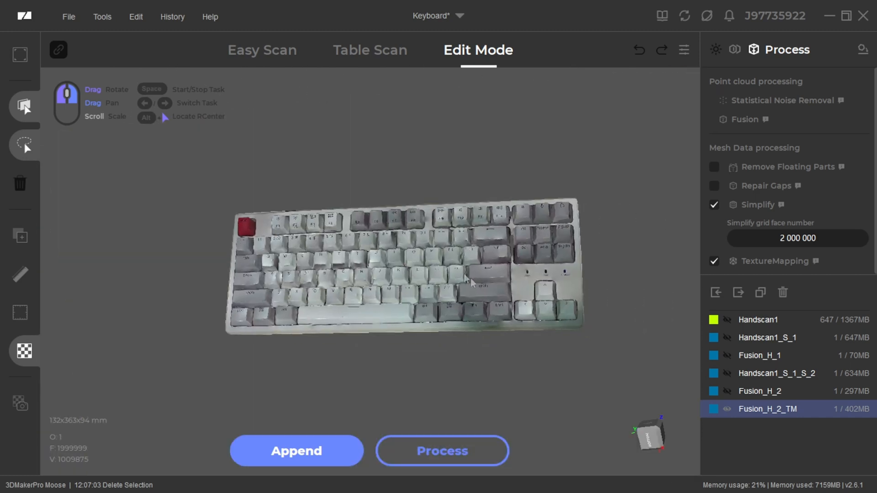
left_click(262, 49)
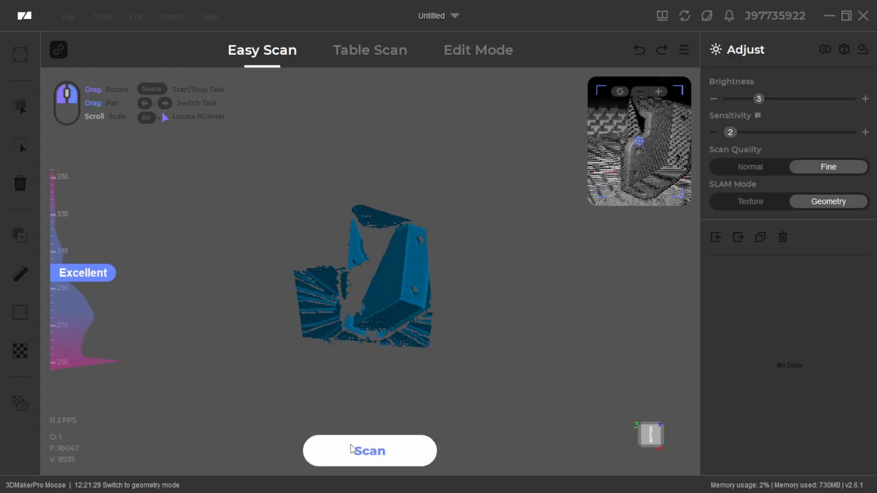
Scan the motor mount, inspect its base, sides and front, then begin a new project.
left_click(369, 451)
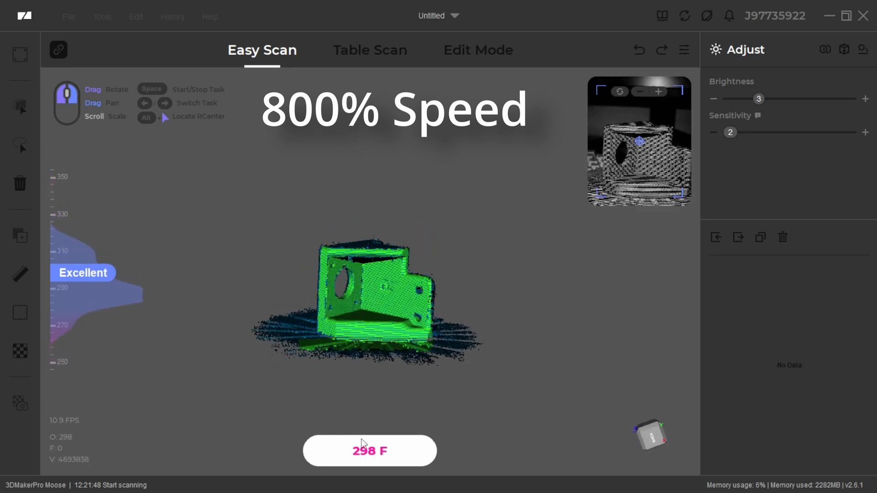
left_click(477, 50)
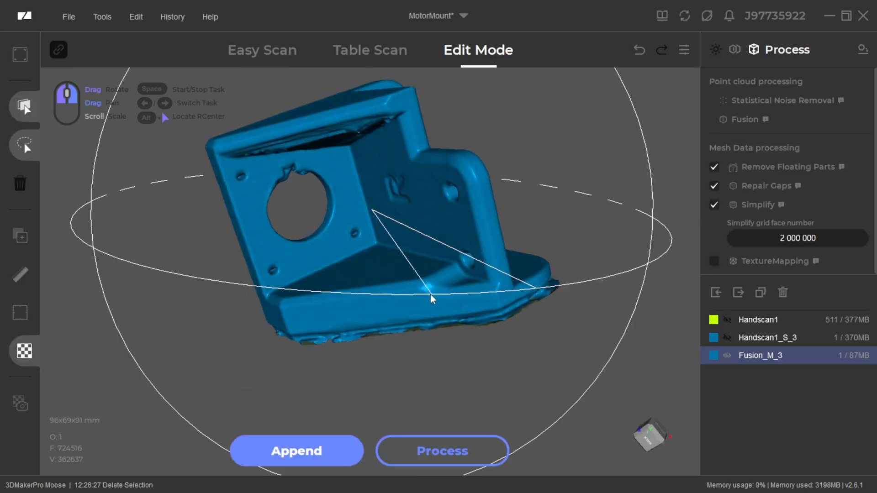
left_click_drag(431, 299, 509, 293)
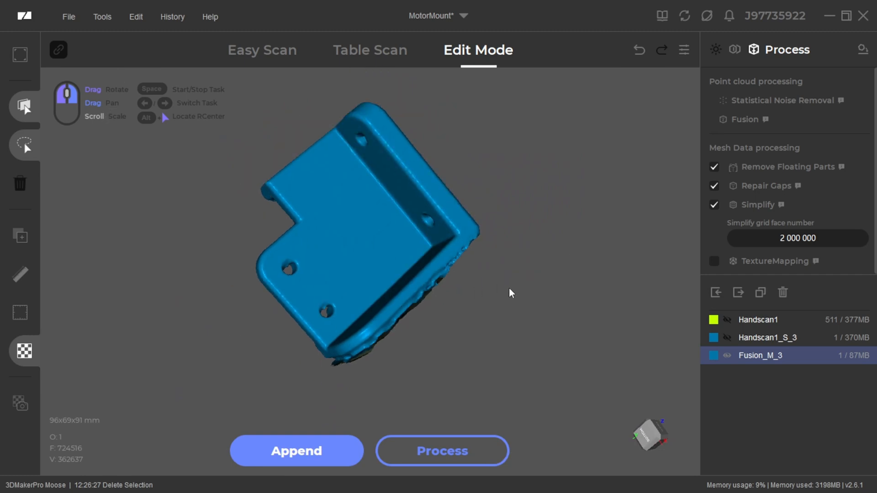
left_click_drag(511, 293, 403, 185)
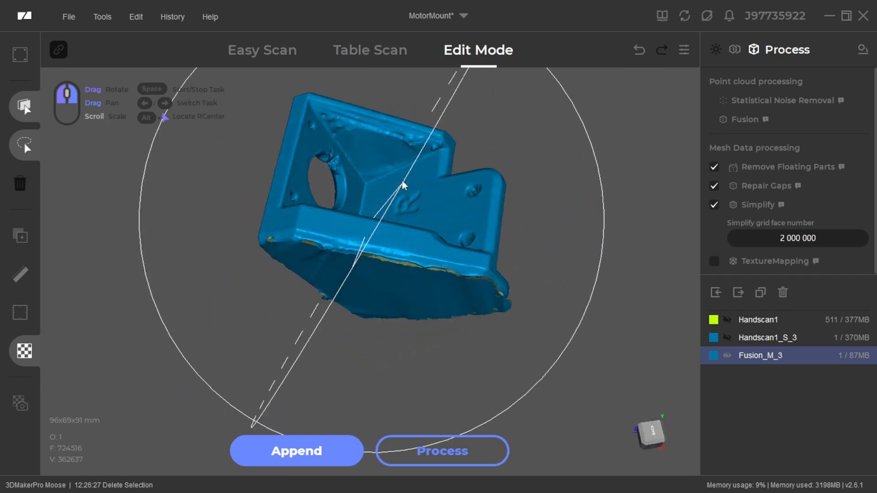
left_click_drag(403, 184, 387, 307)
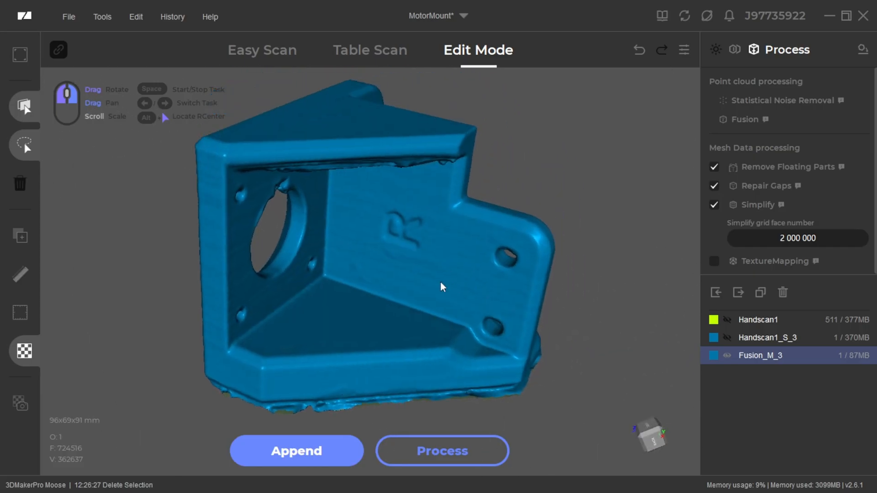
left_click(262, 50)
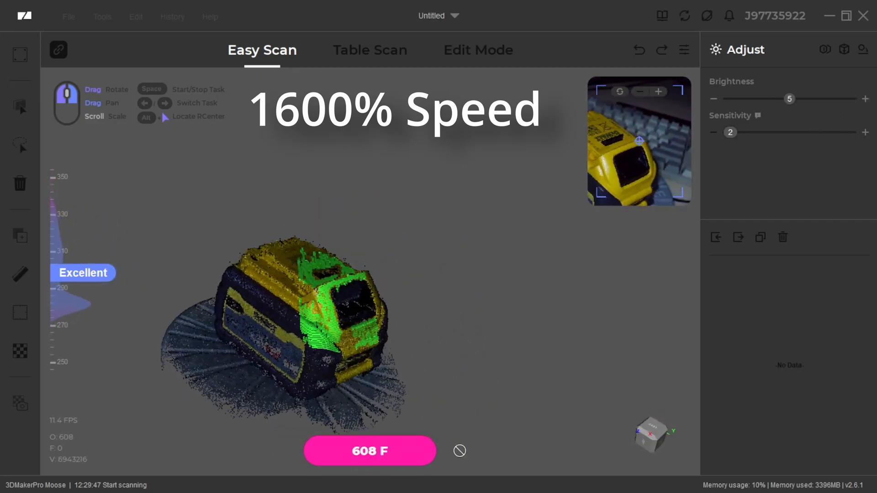
Stop capturing the battery and orbit its point cloud.
left_click(478, 50)
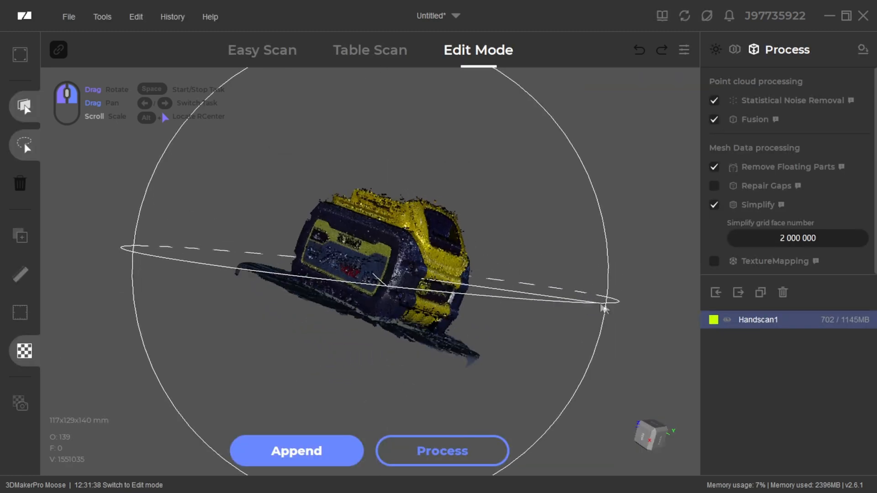
scroll("down", 3)
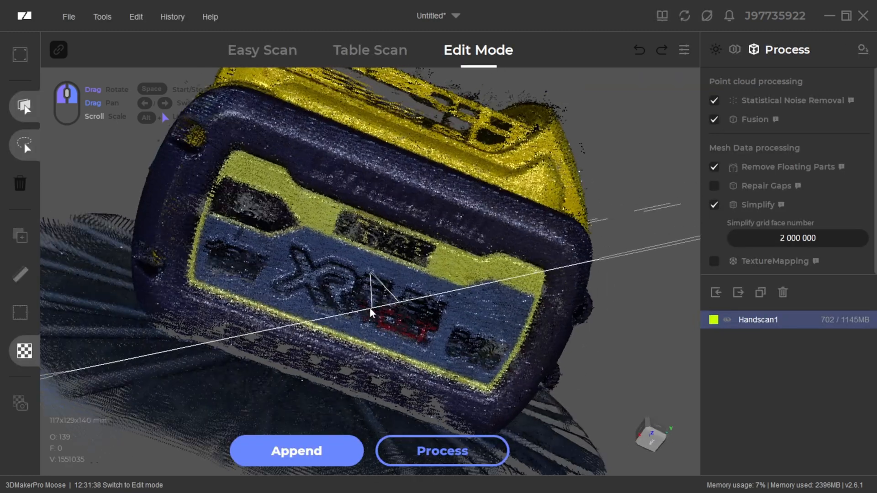
left_click_drag(369, 314, 487, 304)
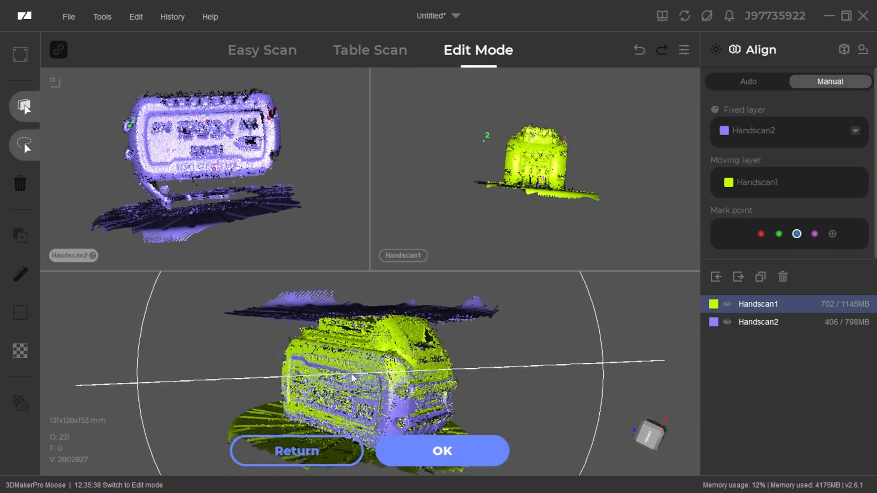
Process the battery scans into a textured model and orbit to inspect it.
left_click(441, 451)
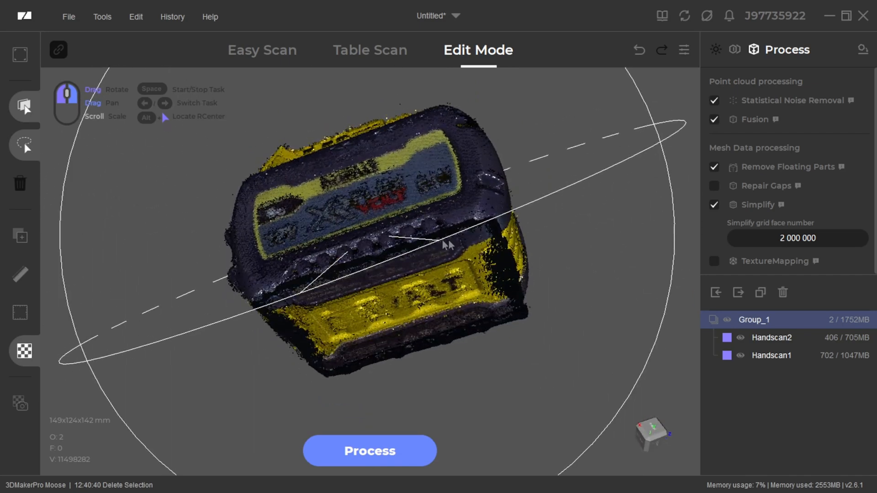
left_click(369, 450)
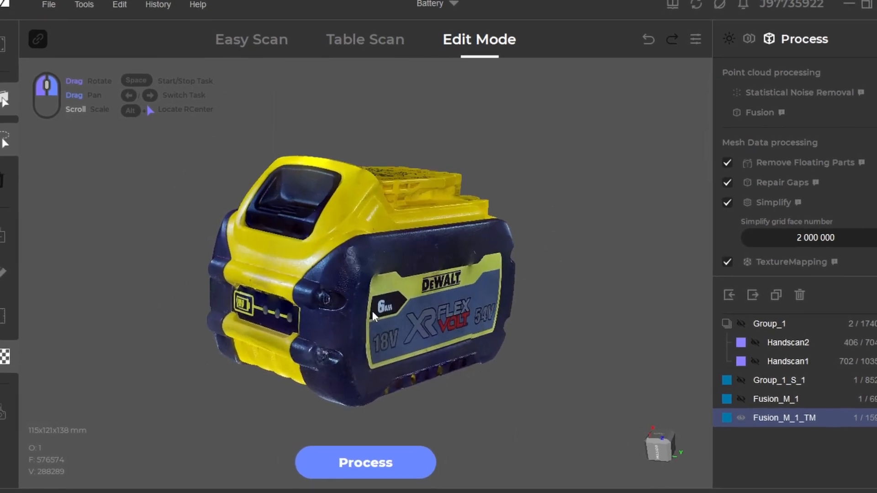
left_click_drag(375, 316, 341, 267)
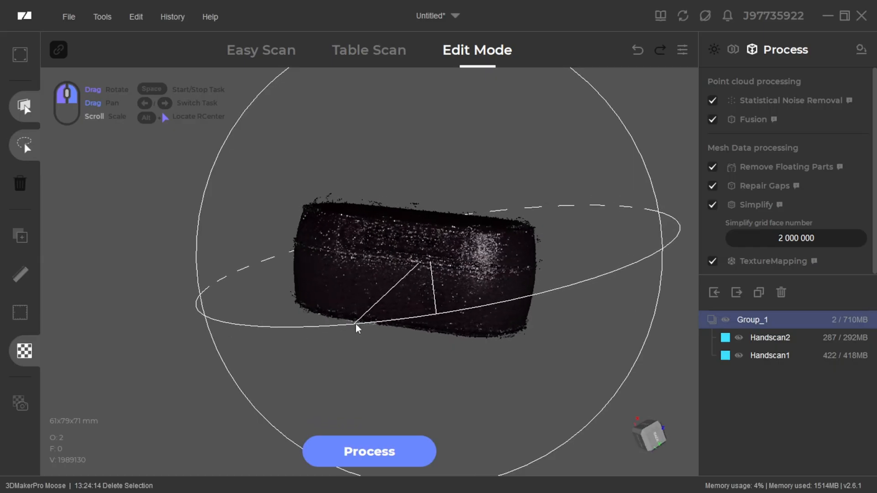
Orbit the textured Fusion_H_2_TM earbuds case mesh to view it from another side.
left_click(369, 451)
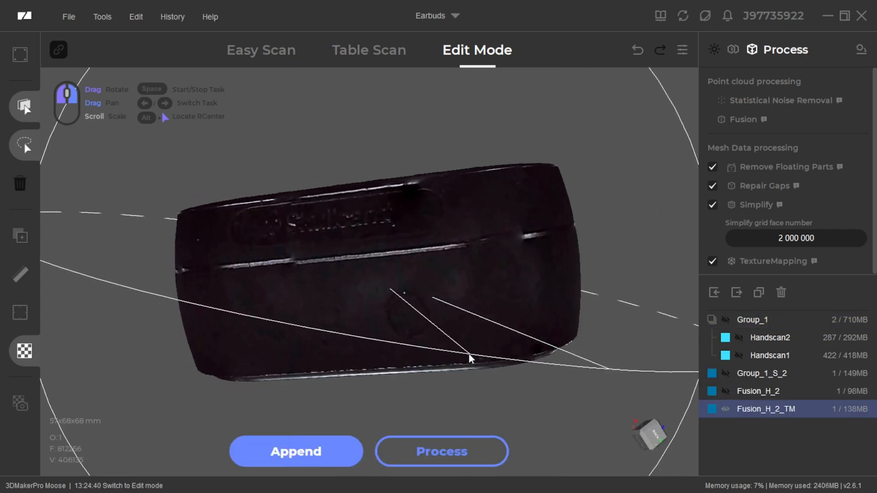
left_click_drag(471, 358, 615, 246)
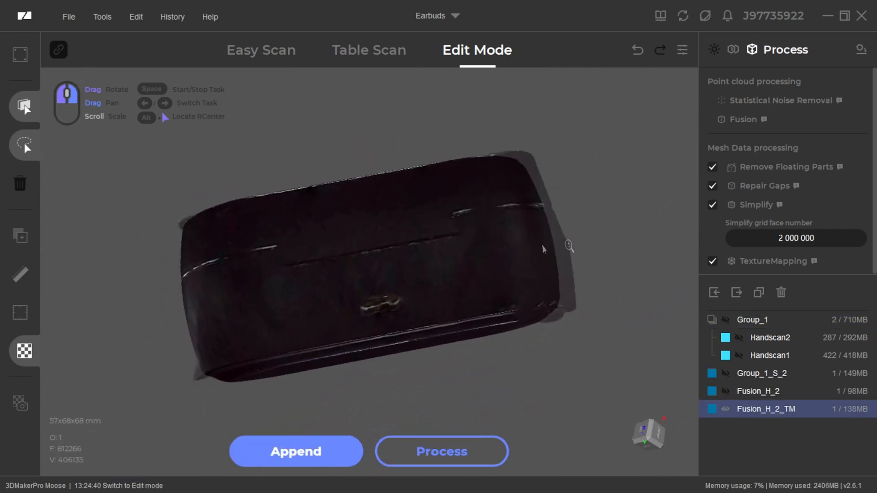
left_click_drag(543, 249, 383, 299)
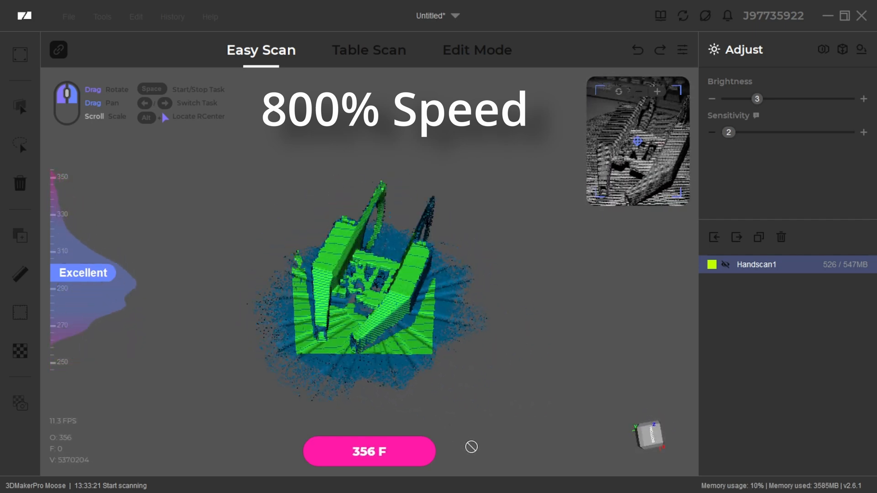
Orbit the Fusion_M_3 ducts mesh and inspect its slotted section and surface up close.
left_click(476, 51)
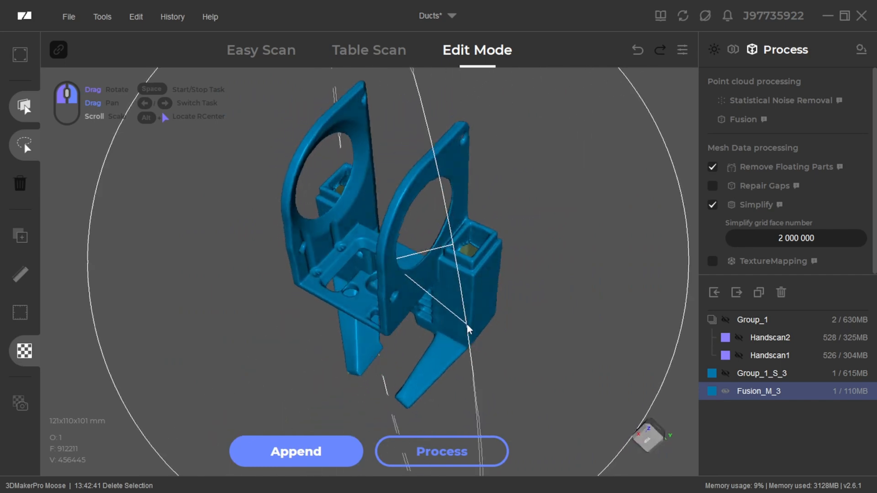
left_click_drag(467, 329, 439, 157)
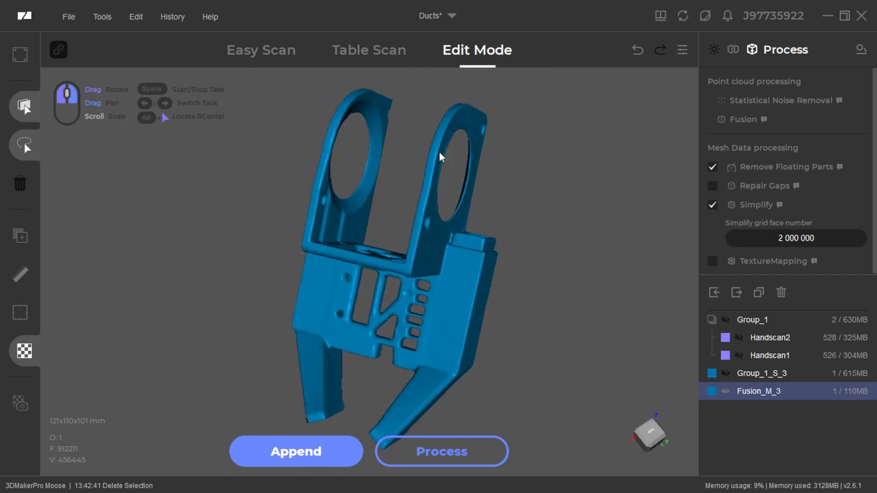
left_click_drag(442, 157, 470, 260)
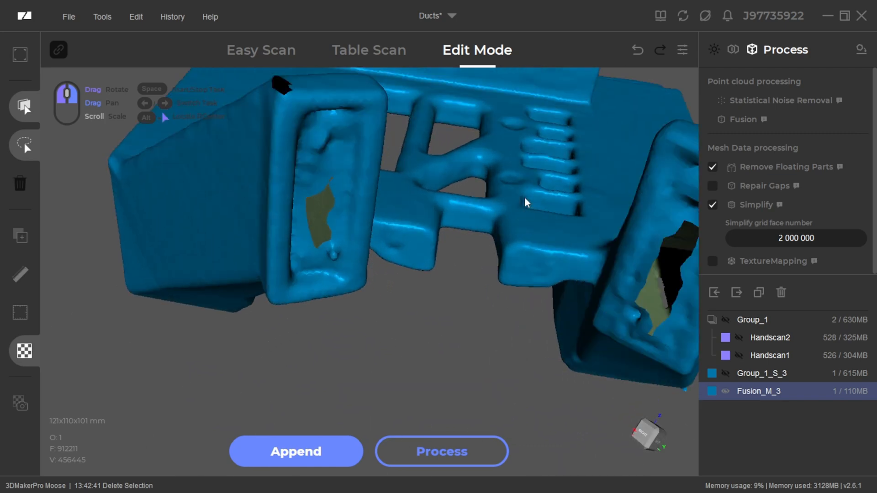
left_click_drag(526, 203, 423, 329)
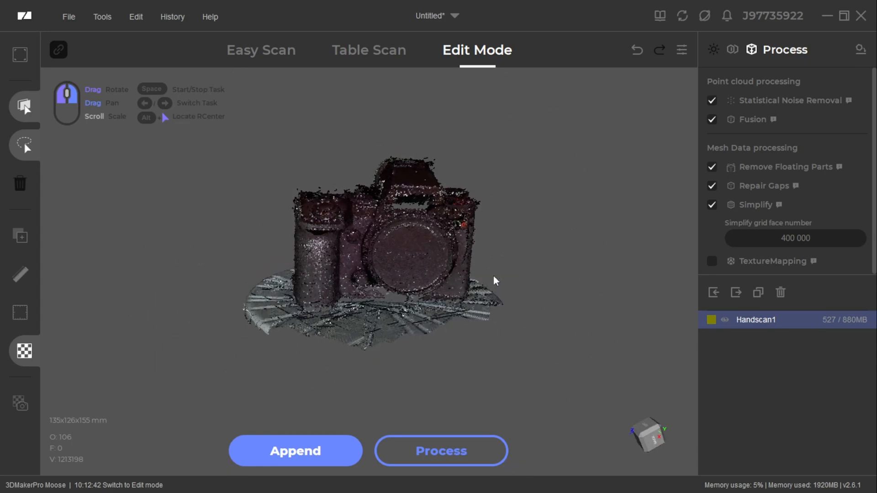
Capture another camera scan, accept the alignment, and orbit the textured camera model to its back.
left_click(261, 49)
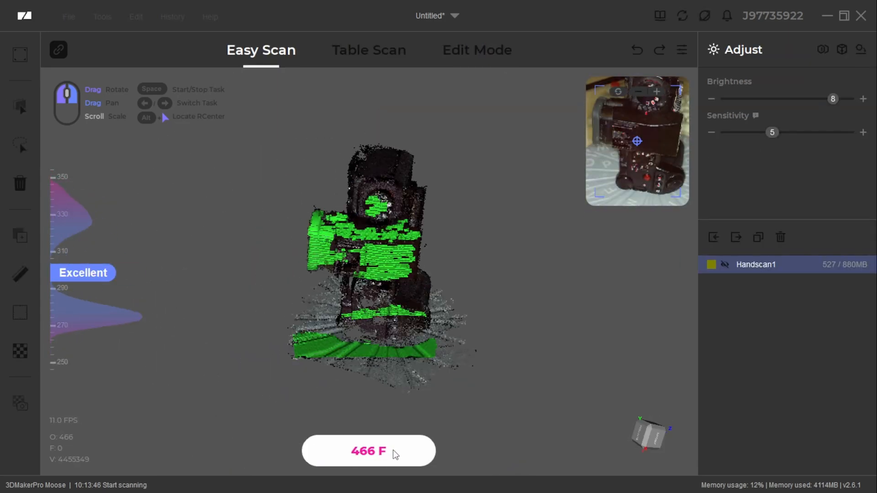
left_click(477, 50)
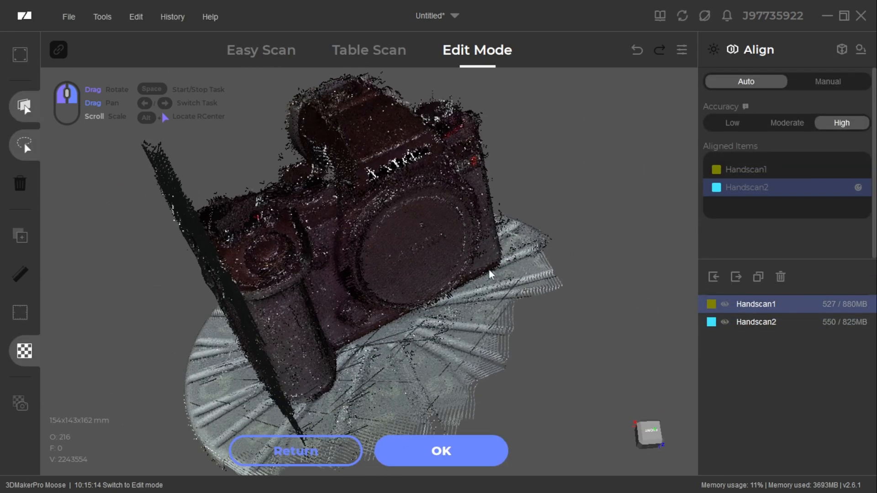
left_click(442, 451)
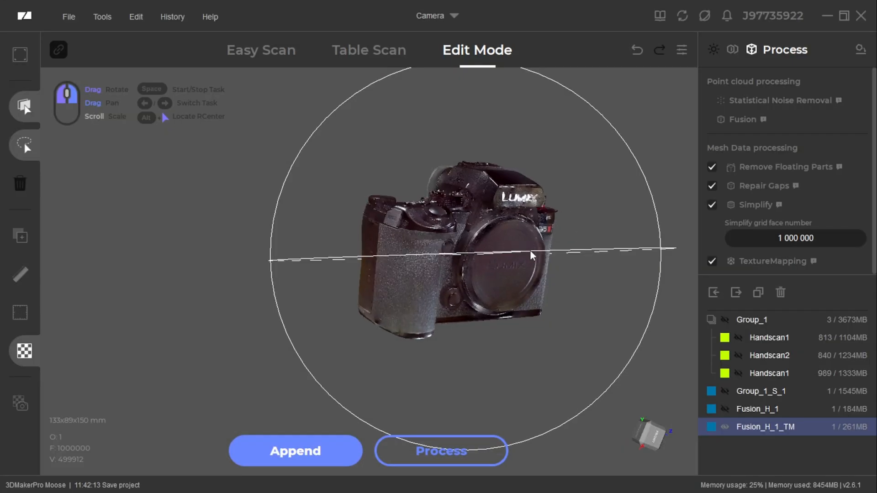
left_click_drag(531, 256, 540, 232)
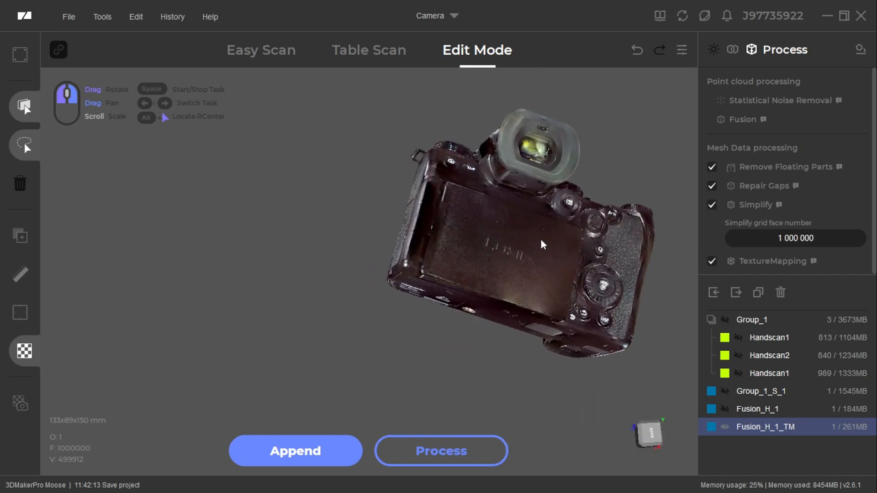
left_click_drag(543, 245, 557, 242)
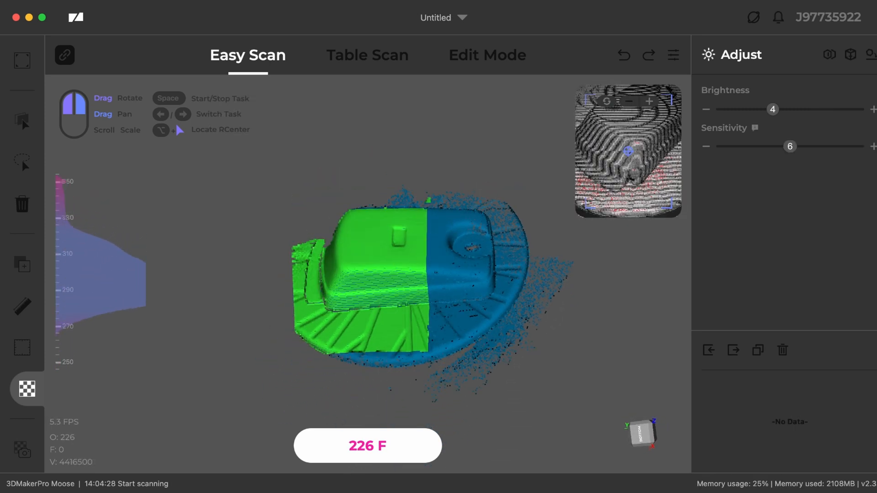
Stop capturing and start processing the Group_1 battery scans into a textured mesh.
left_click(476, 51)
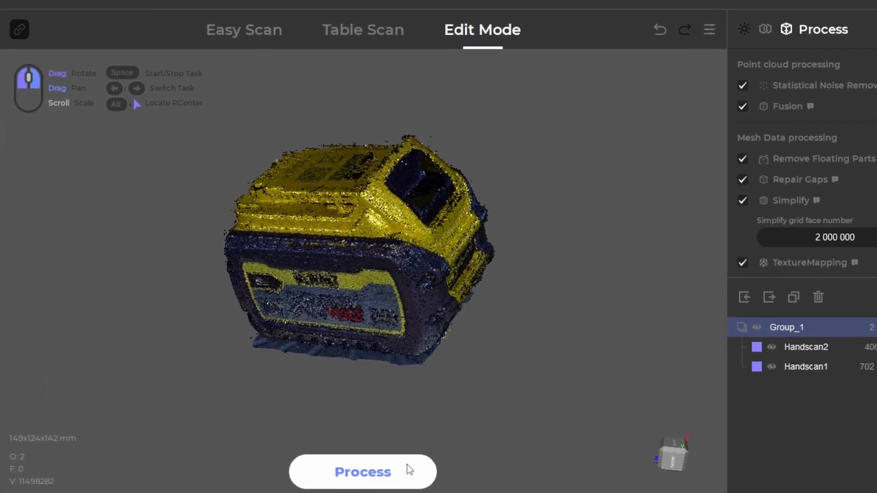
left_click(362, 471)
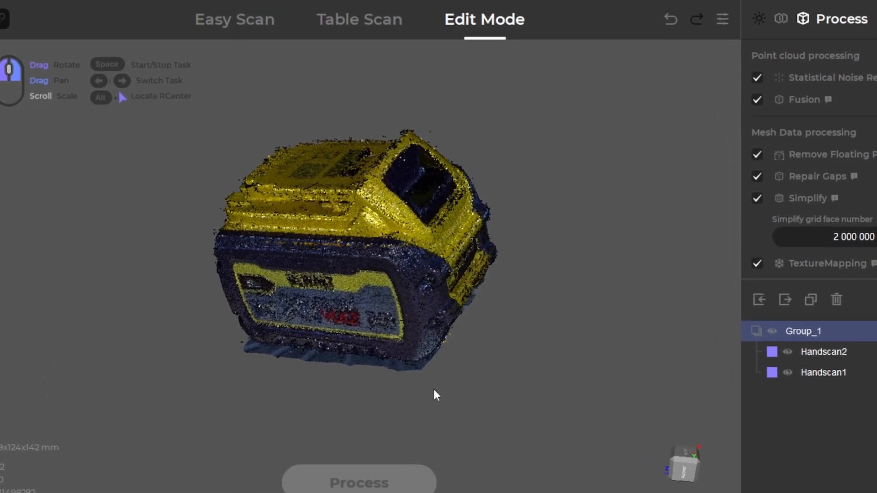